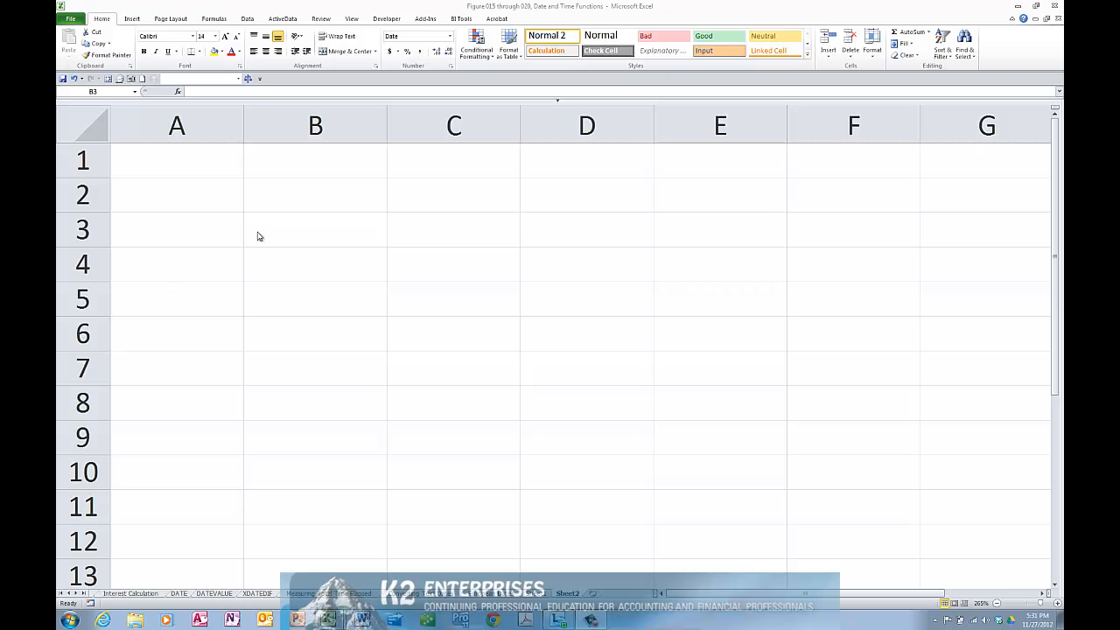
# Enter 3/29/2012 in B3 and format it as General to reveal serial 40997
pyautogui.write('3/29/2012')
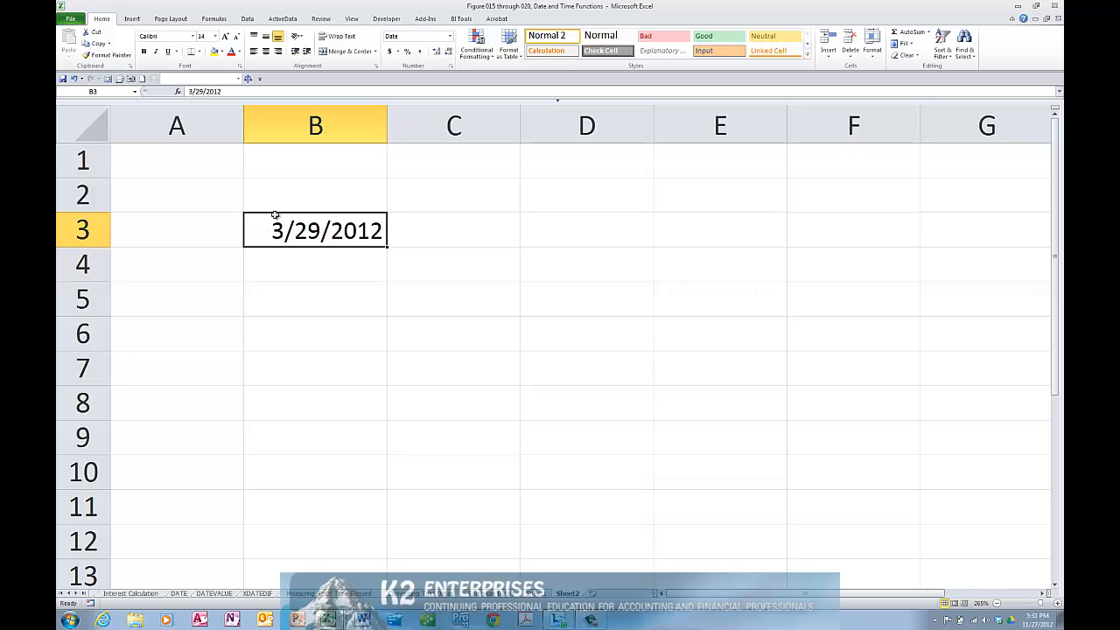
pyautogui.moveTo(446, 37)
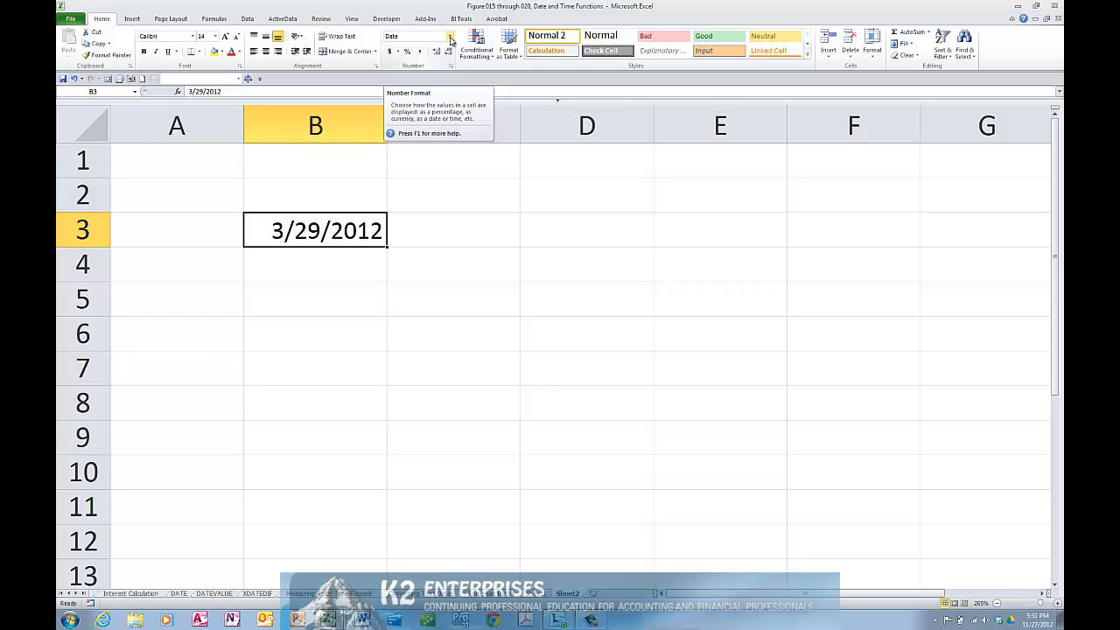
pyautogui.click(450, 39)
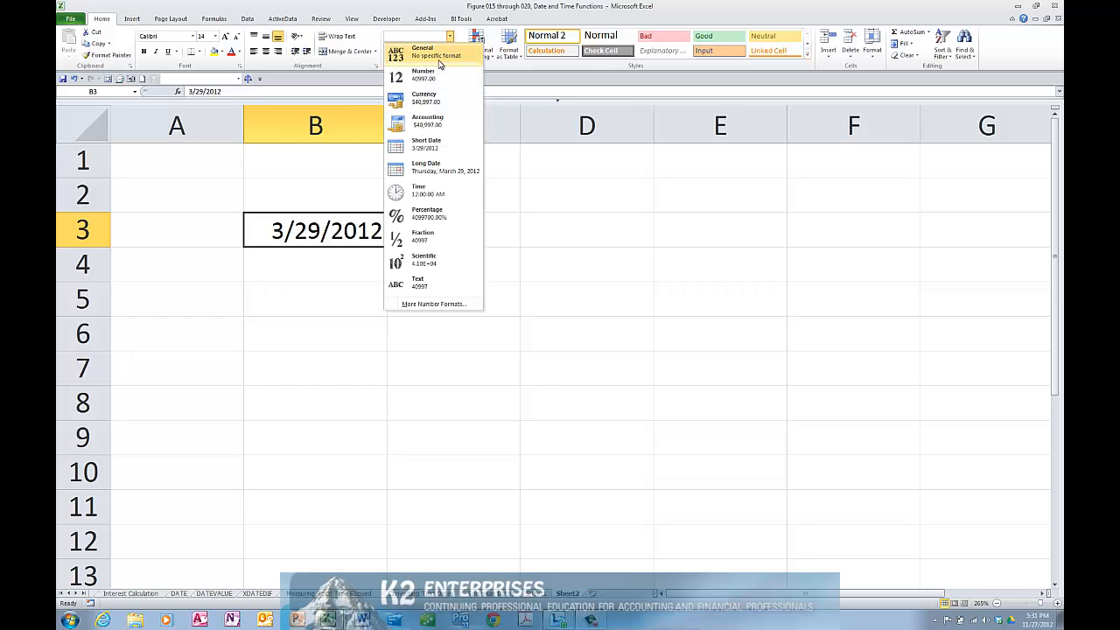
pyautogui.click(427, 48)
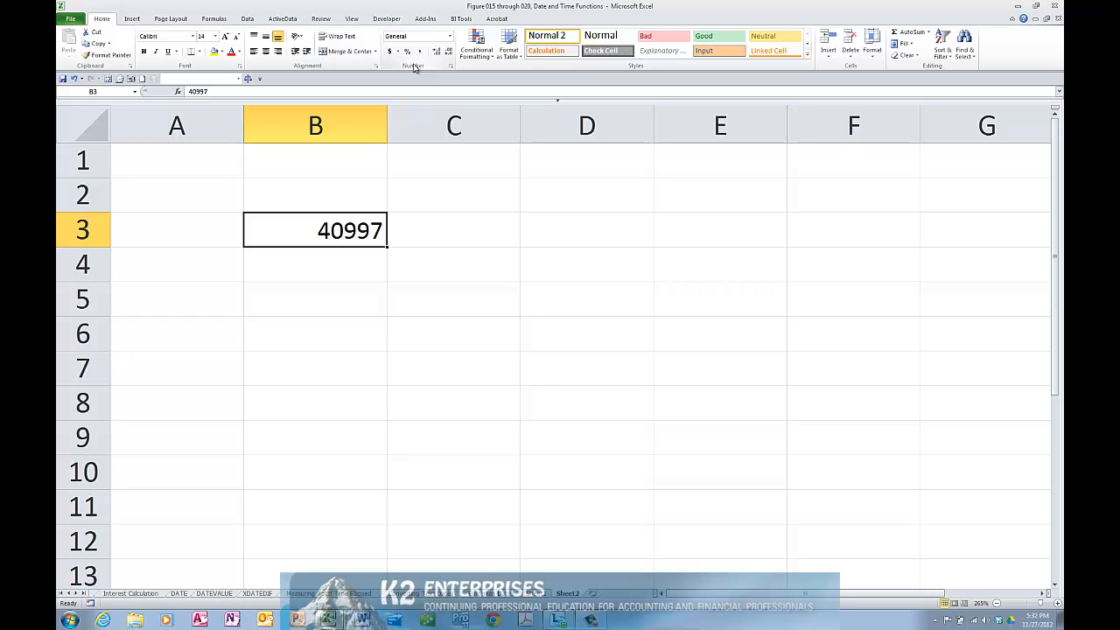
pyautogui.moveTo(445, 37)
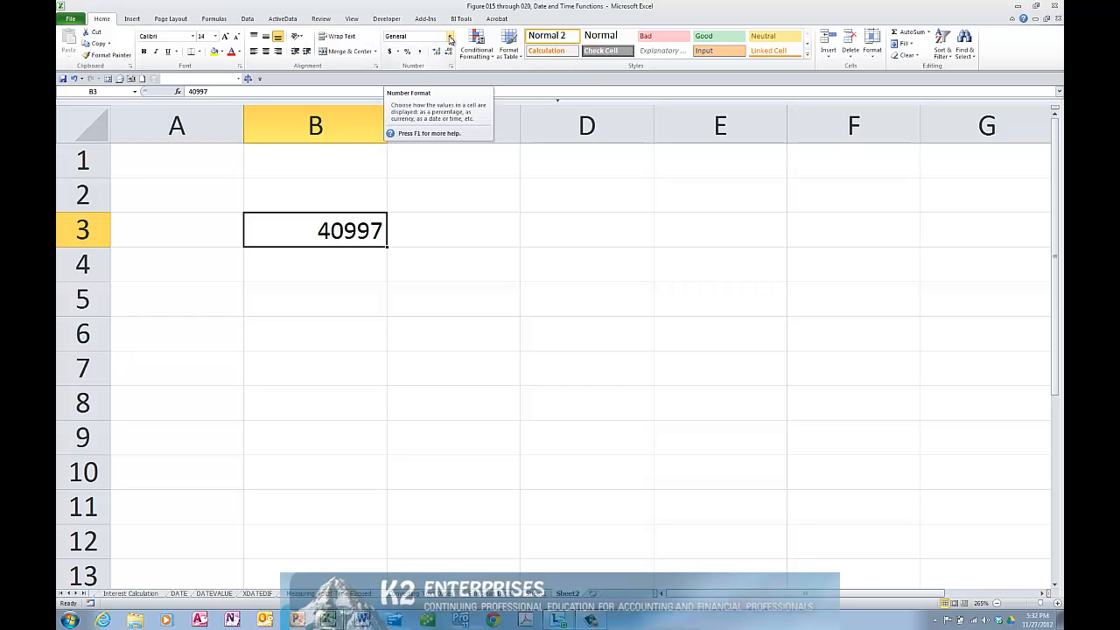
# Return B3 to Short Date format and select B5
pyautogui.click(447, 36)
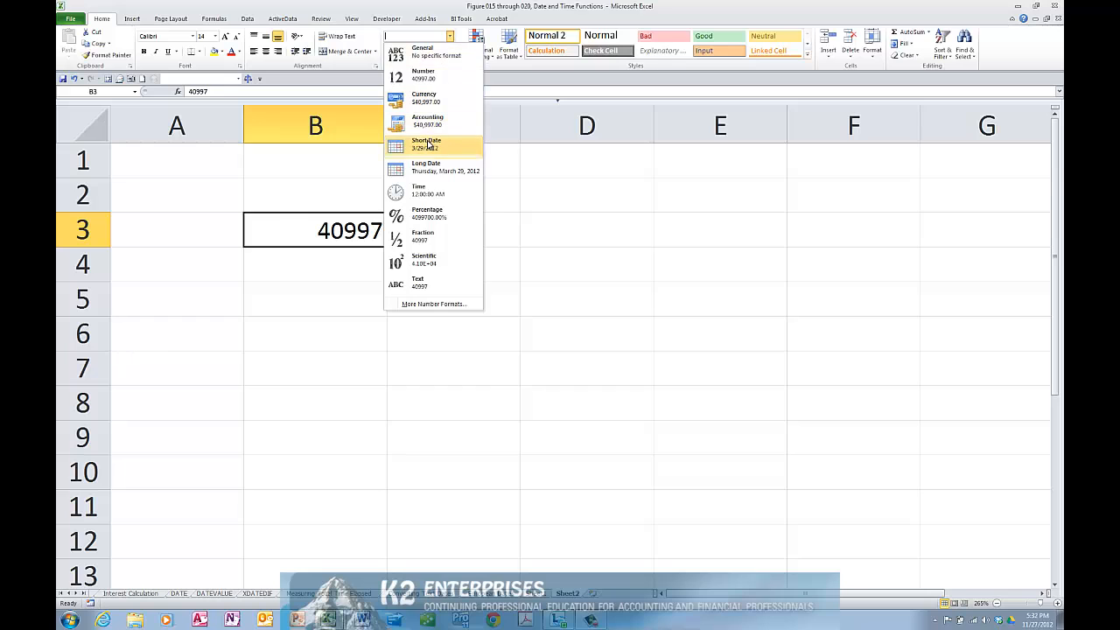
pyautogui.click(425, 143)
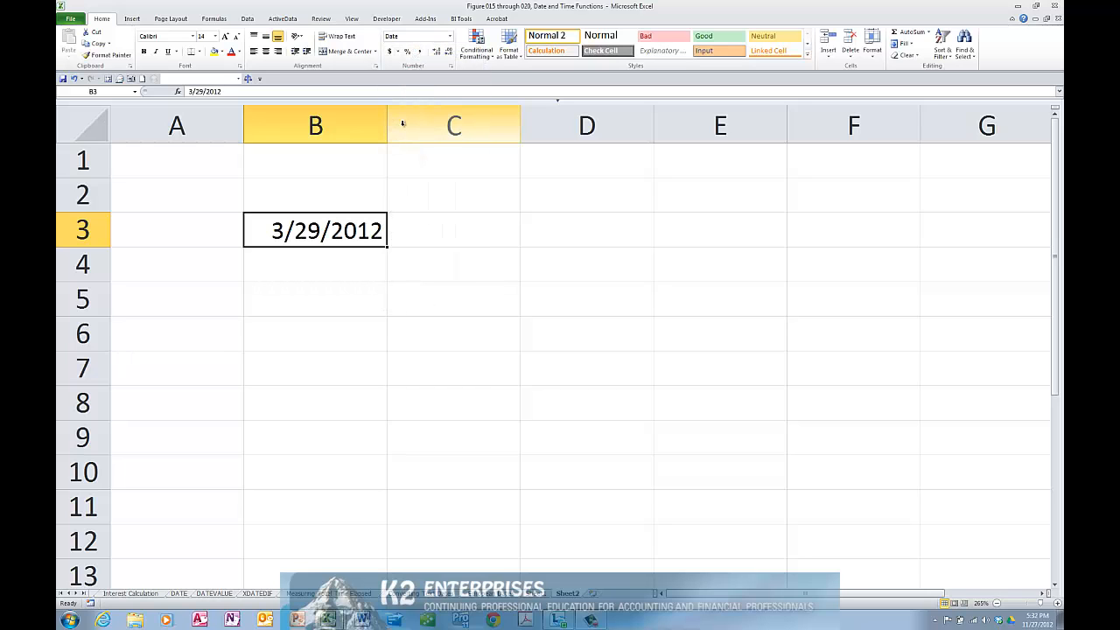
pyautogui.click(314, 299)
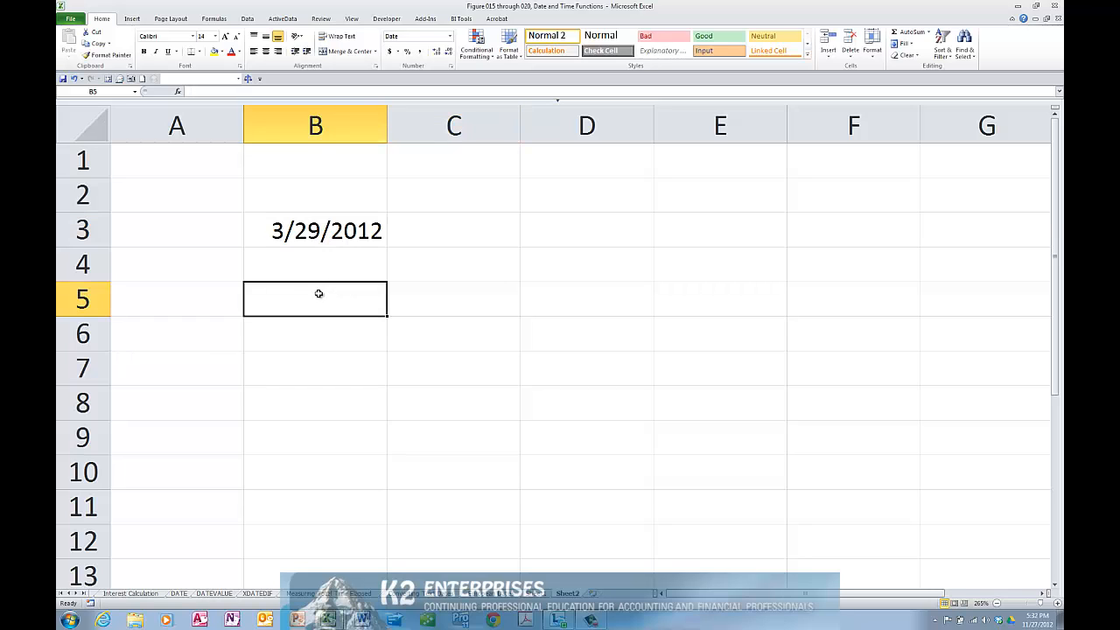
# Enter the serial number for 6/2/2015 in B5
pyautogui.write('42')
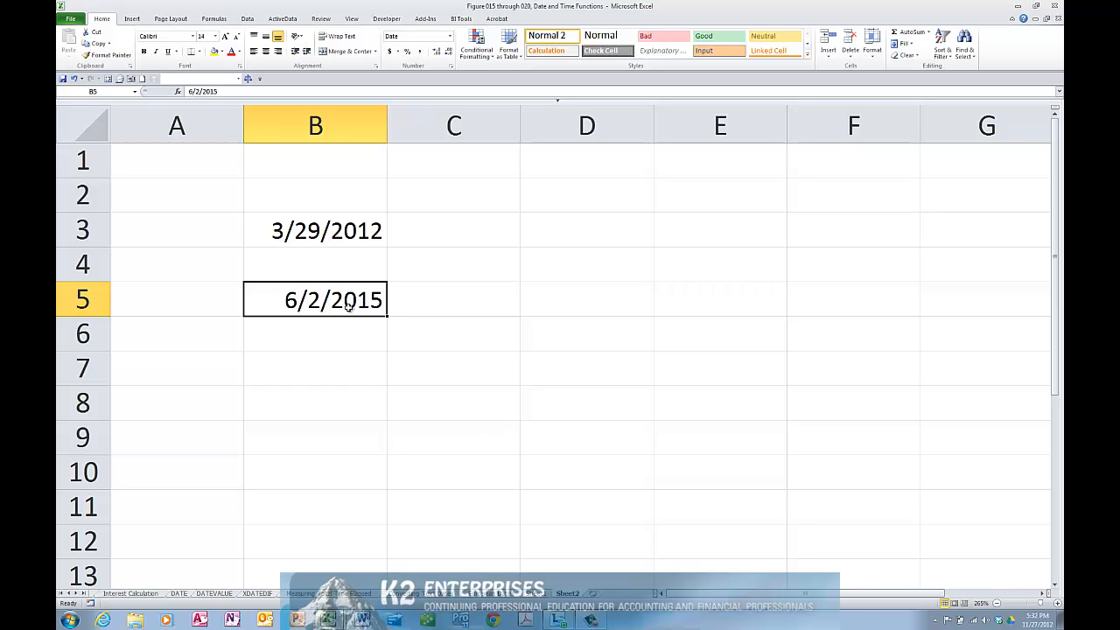
pyautogui.moveTo(296, 202)
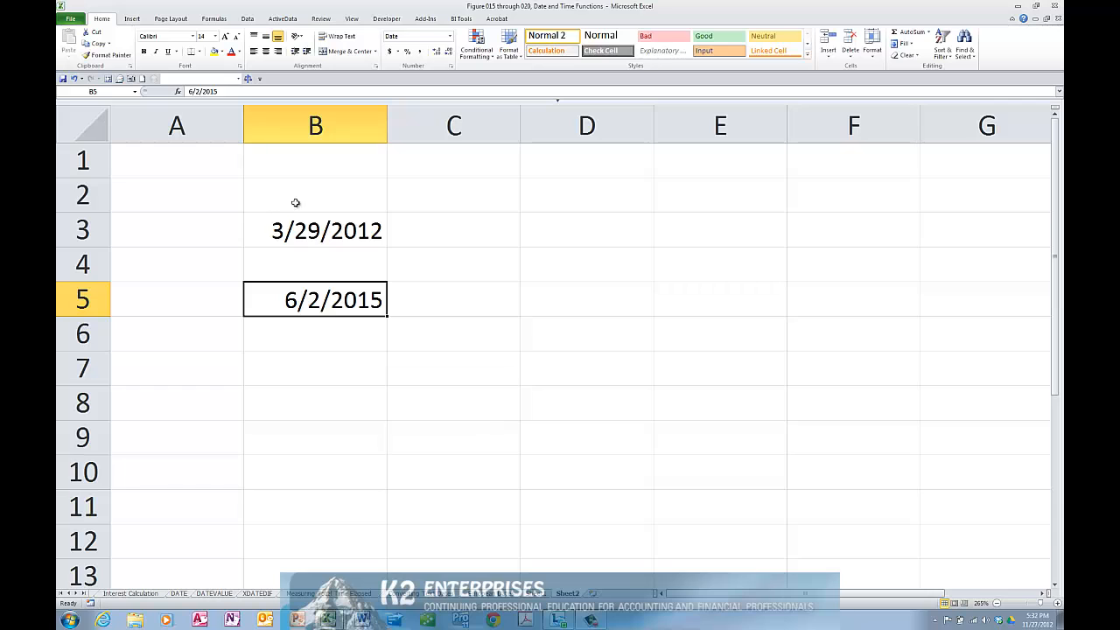
pyautogui.moveTo(354, 210)
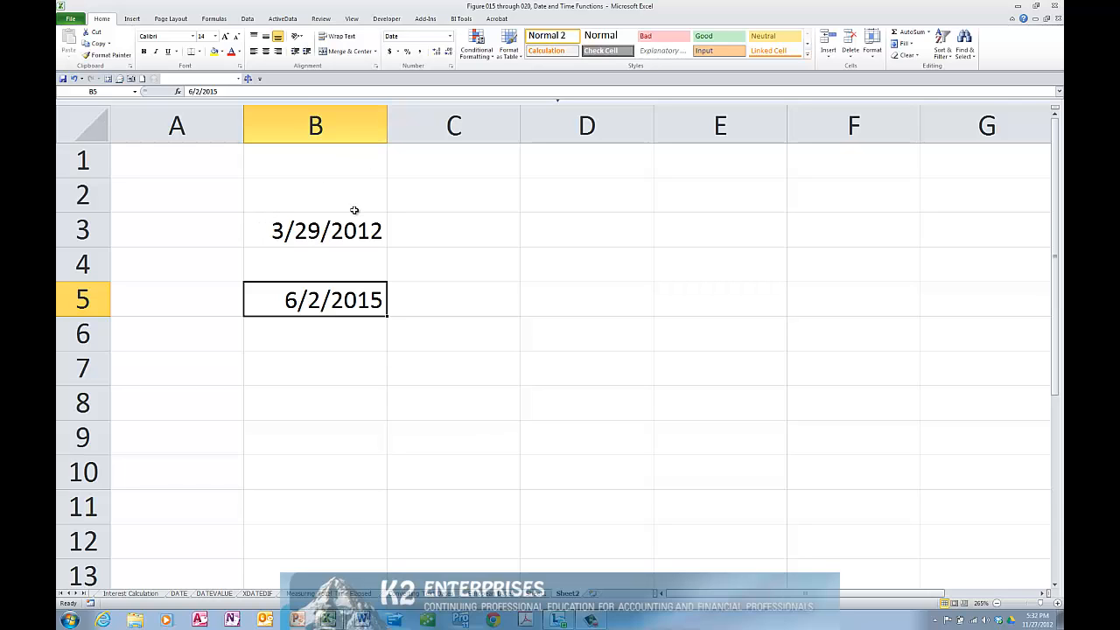
pyautogui.scroll(-3)
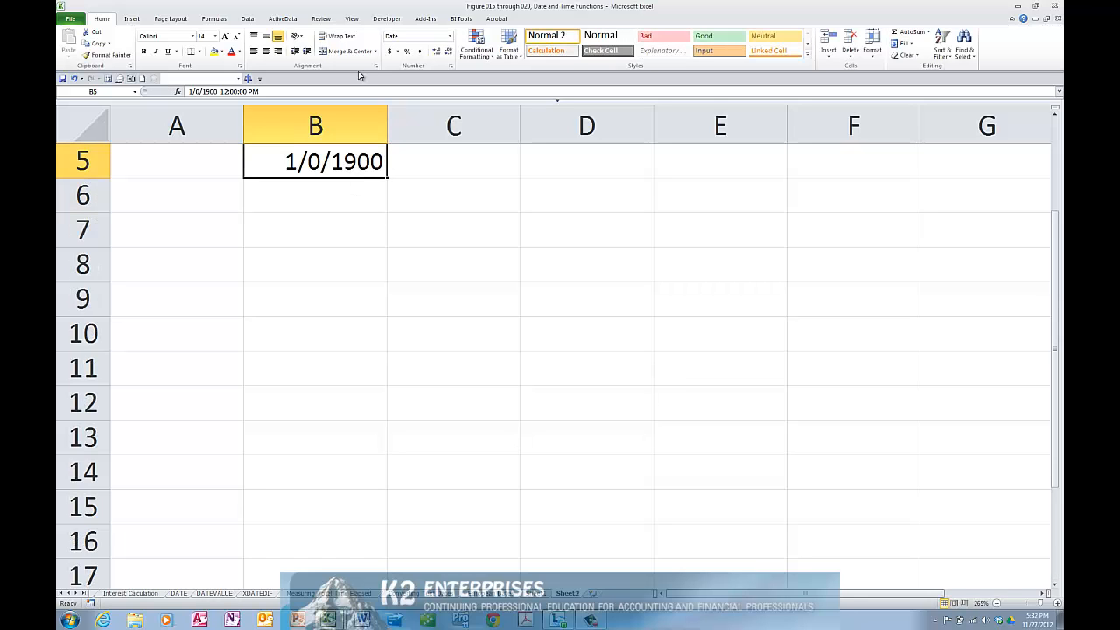
# Apply Time format to B5 so it shows 12:00:00 PM
pyautogui.click(451, 36)
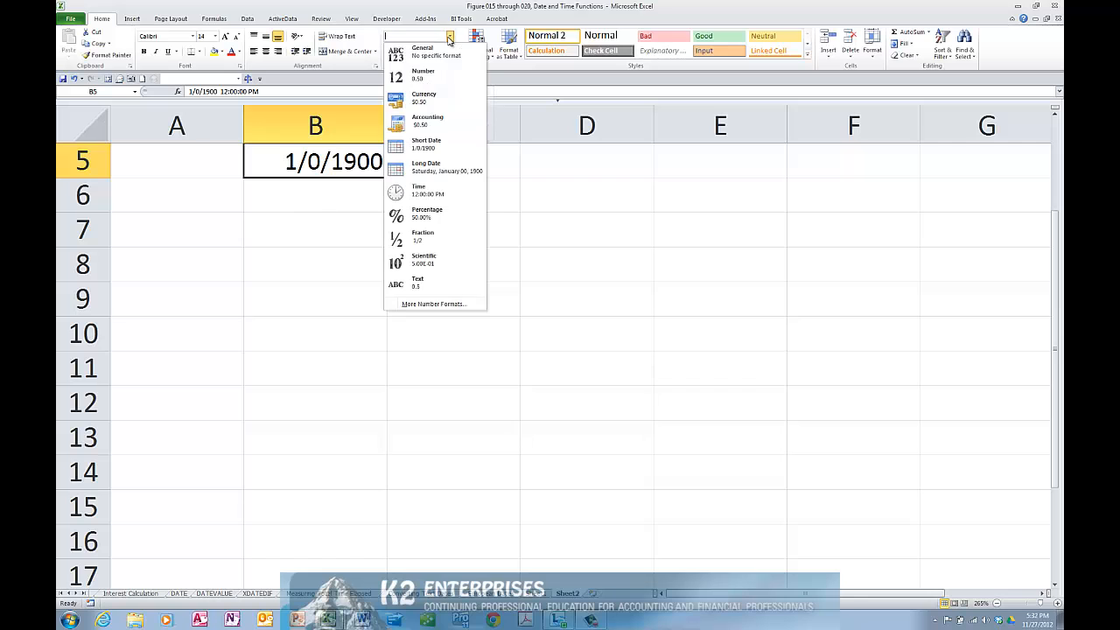
pyautogui.click(418, 189)
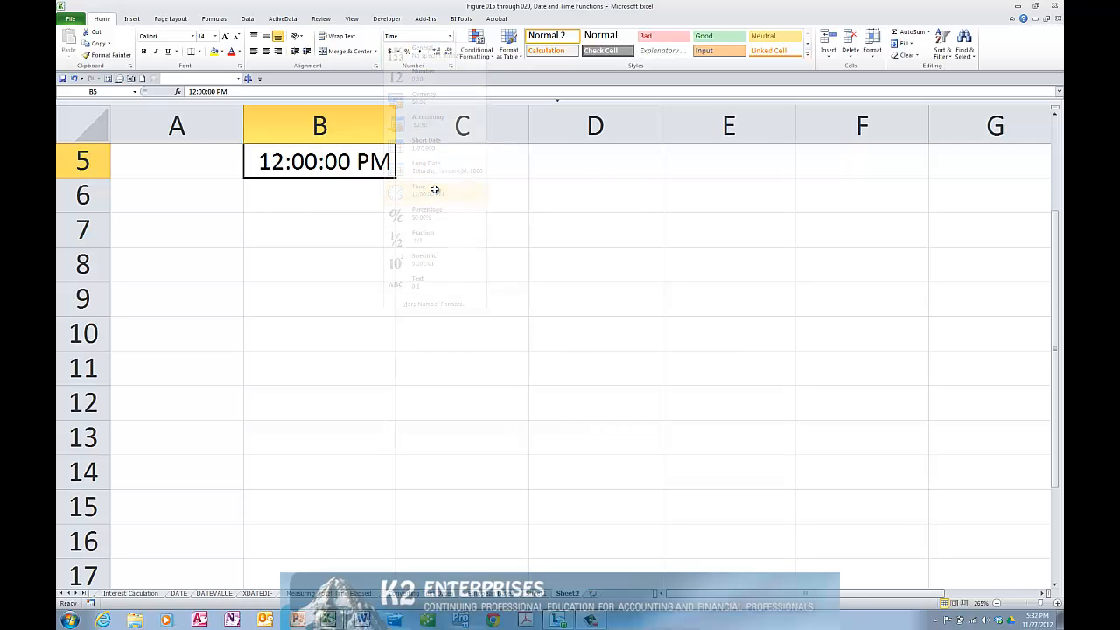
pyautogui.click(435, 189)
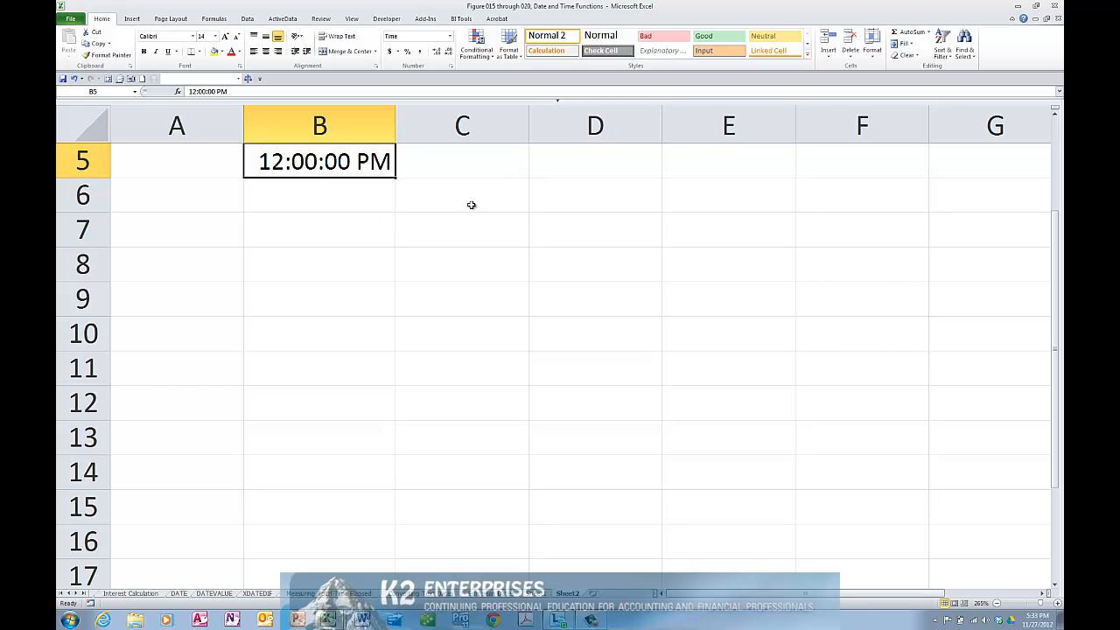
# Enter .75 in B7 and format it as Time
pyautogui.click(320, 229)
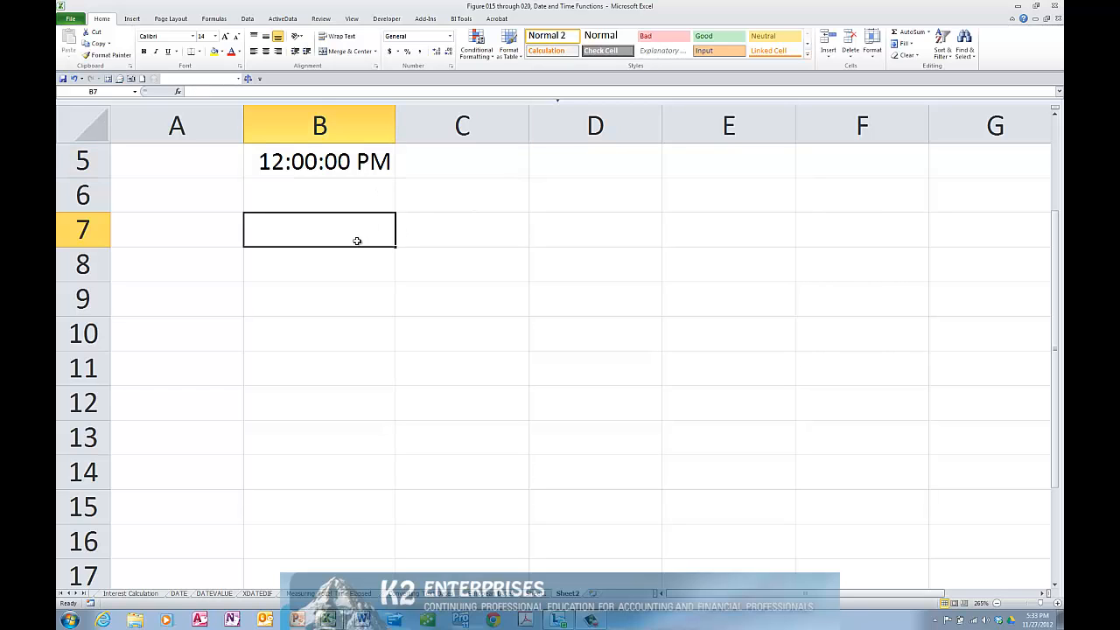
pyautogui.write('.75')
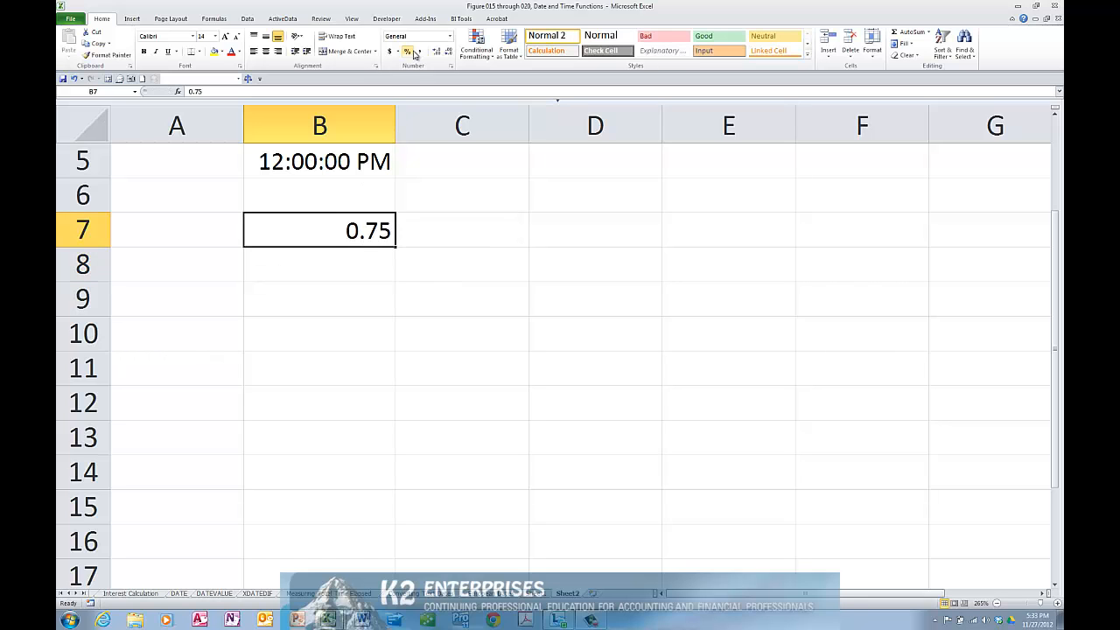
pyautogui.click(444, 35)
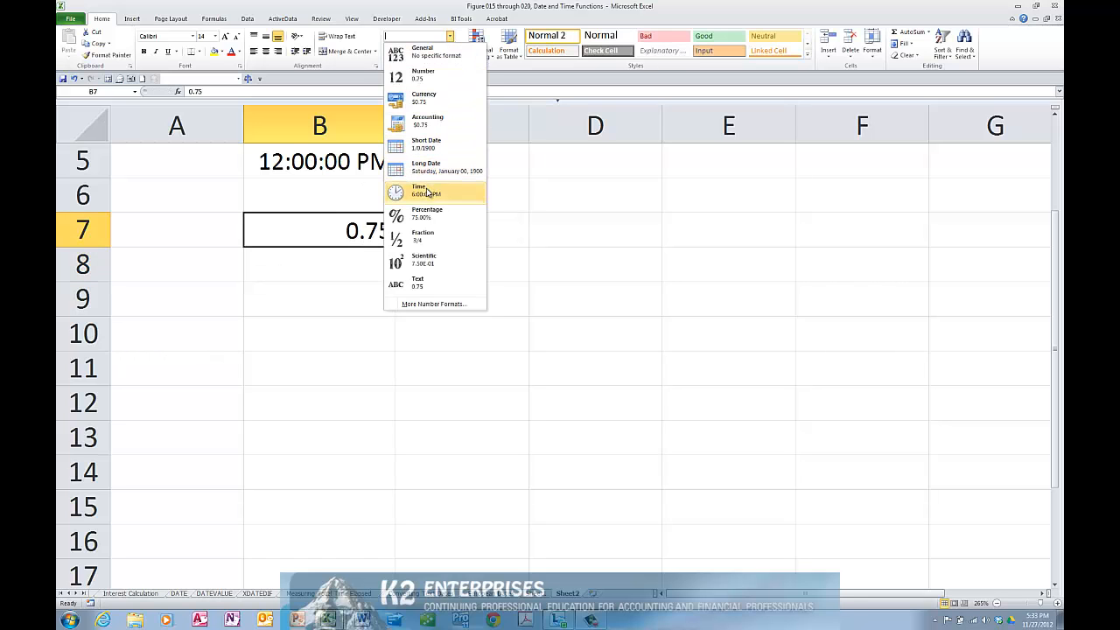
pyautogui.click(423, 189)
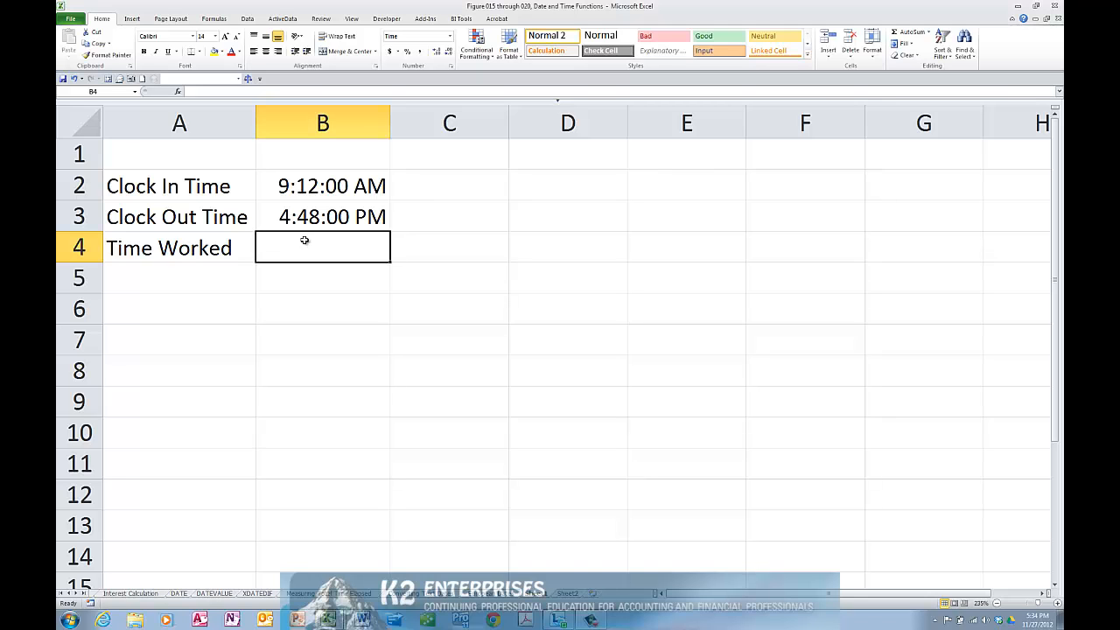
# Enter the formula =B3-B2 in B4 to compute Time Worked
pyautogui.write('=')
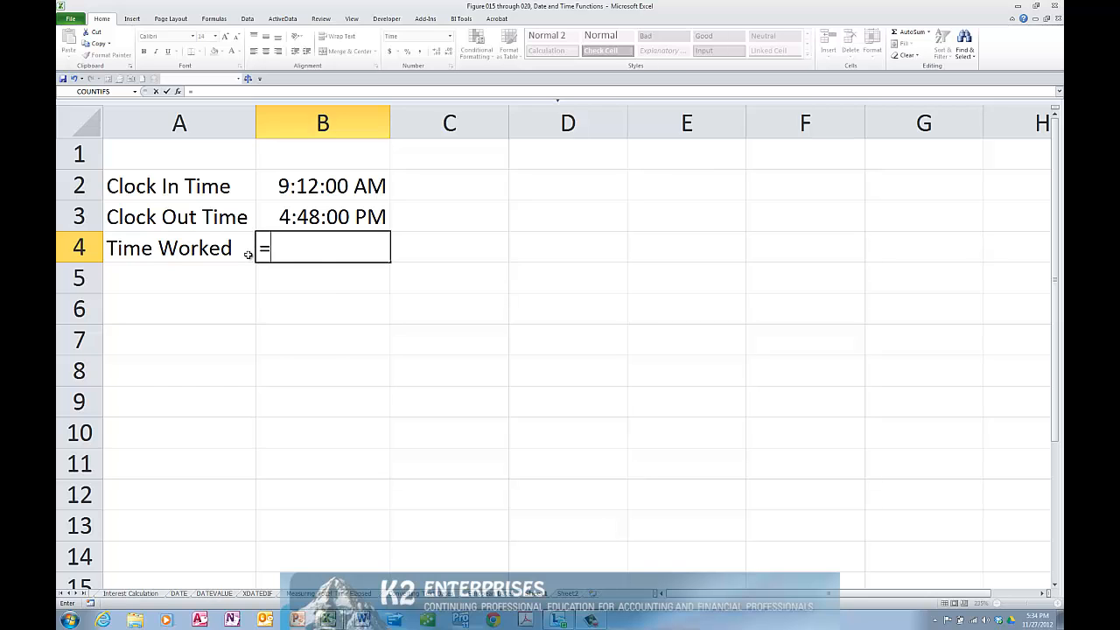
pyautogui.write('b3-b')
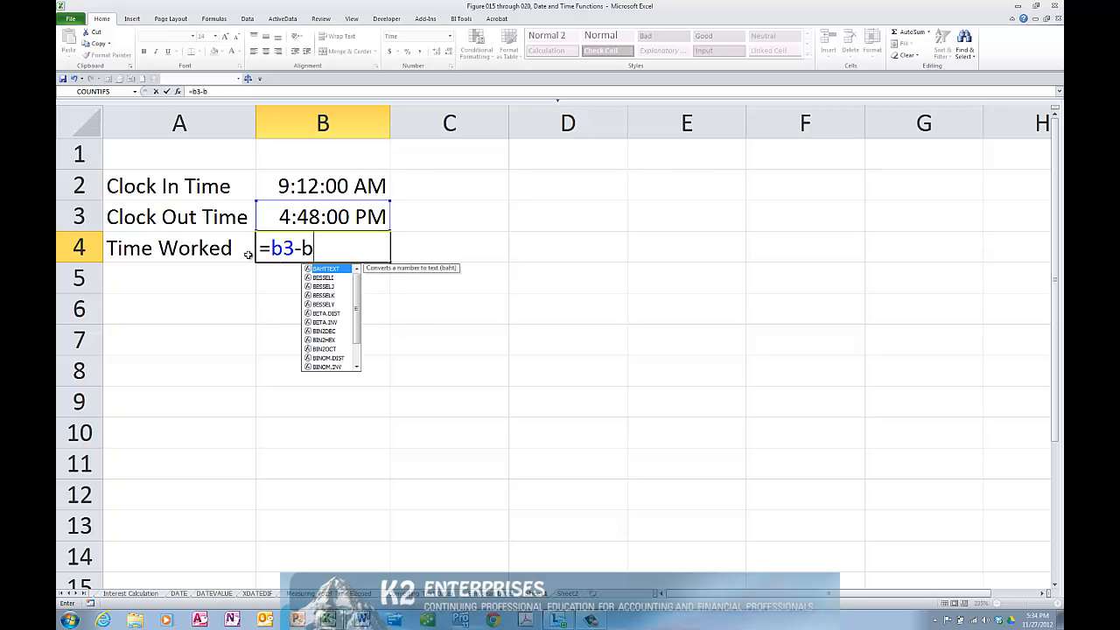
pyautogui.write('2')
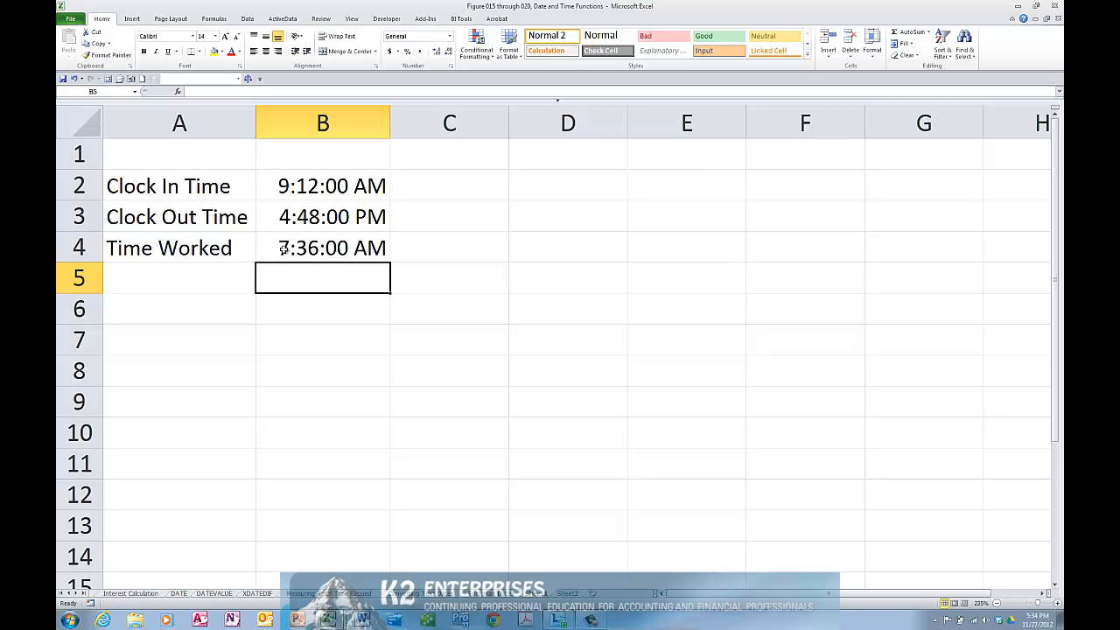
# Select B4 and bring up More Number Formats
pyautogui.click(322, 248)
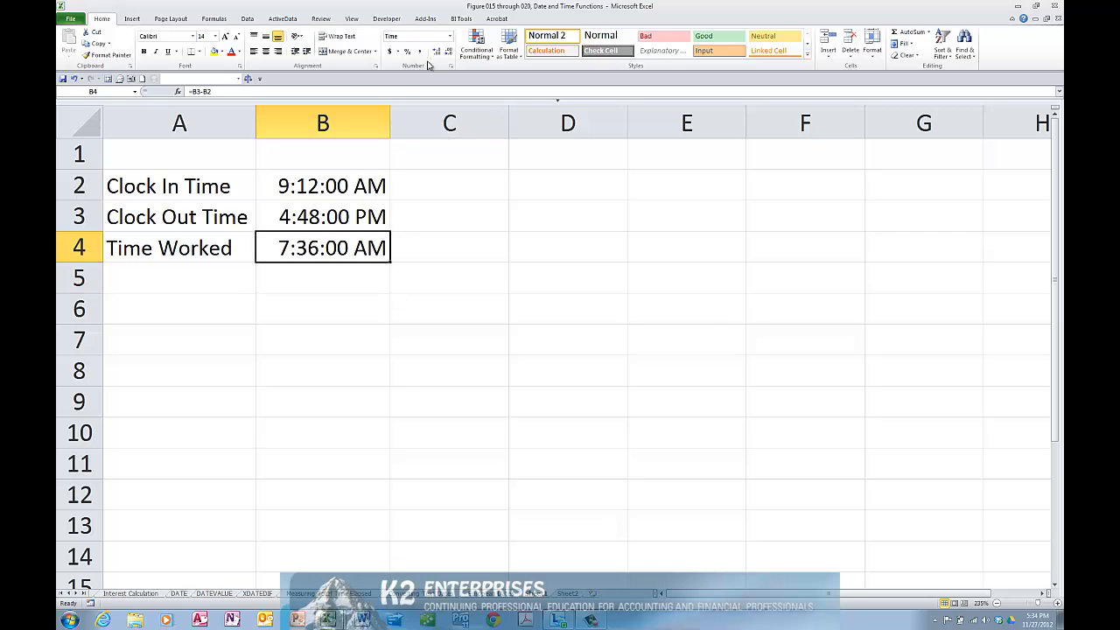
pyautogui.click(425, 46)
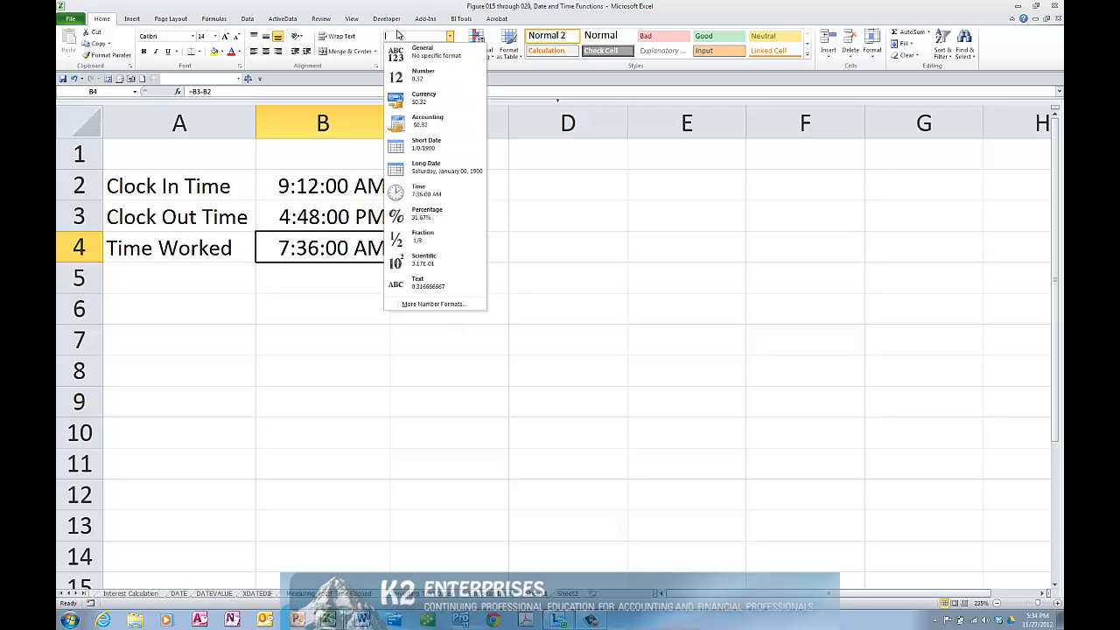
pyautogui.moveTo(399, 304)
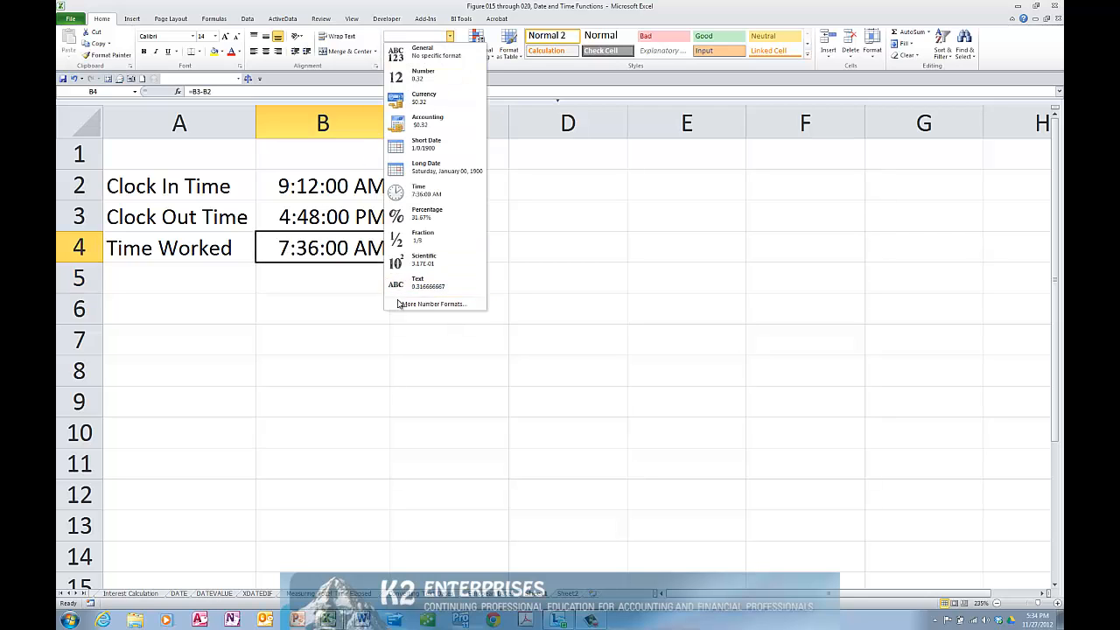
pyautogui.click(431, 304)
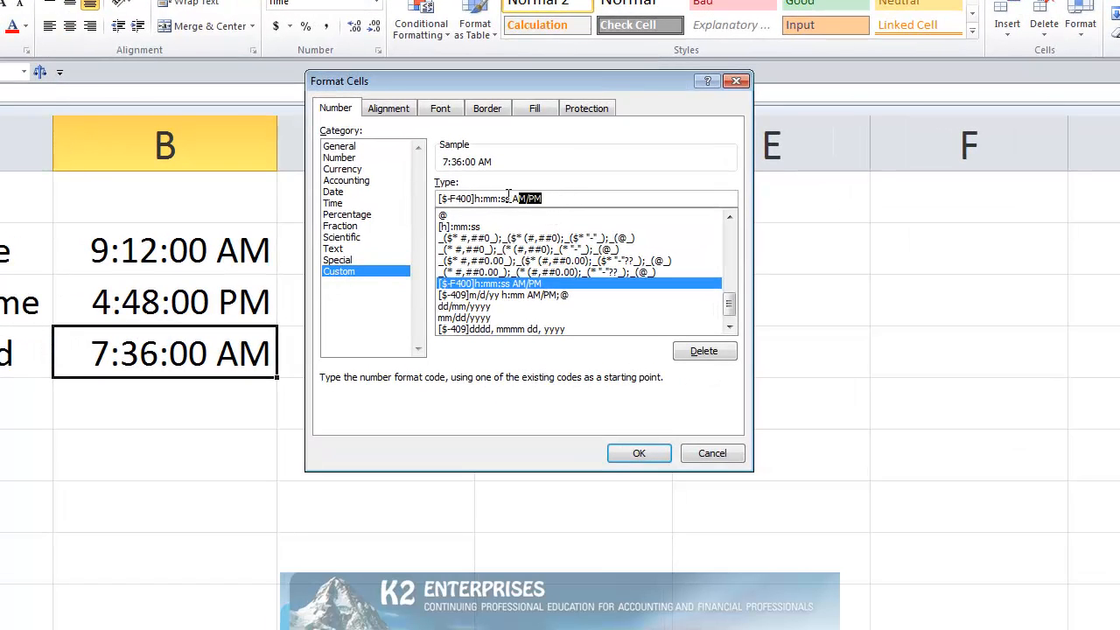
# Apply the custom format h:mm to B4 so Time Worked shows 7:36
pyautogui.write('H')
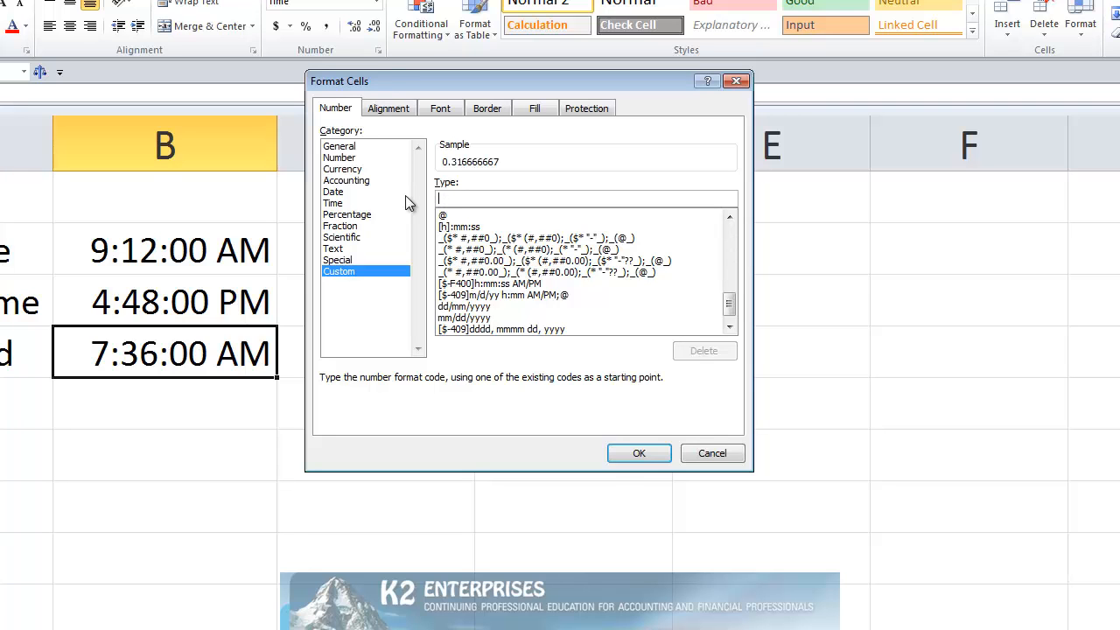
pyautogui.write('h:m')
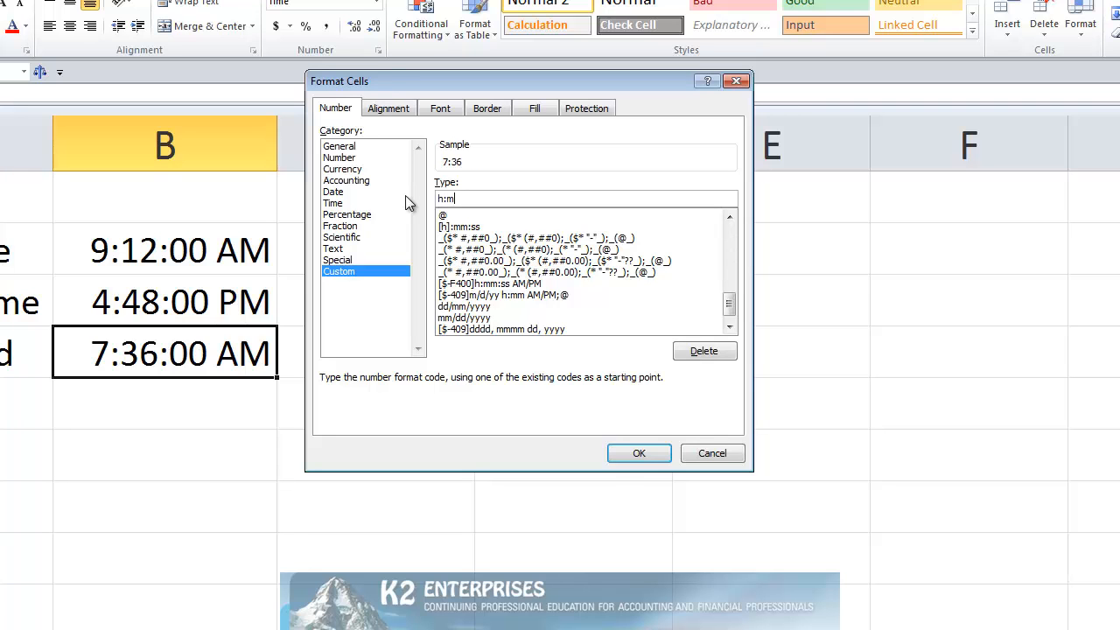
pyautogui.click(638, 453)
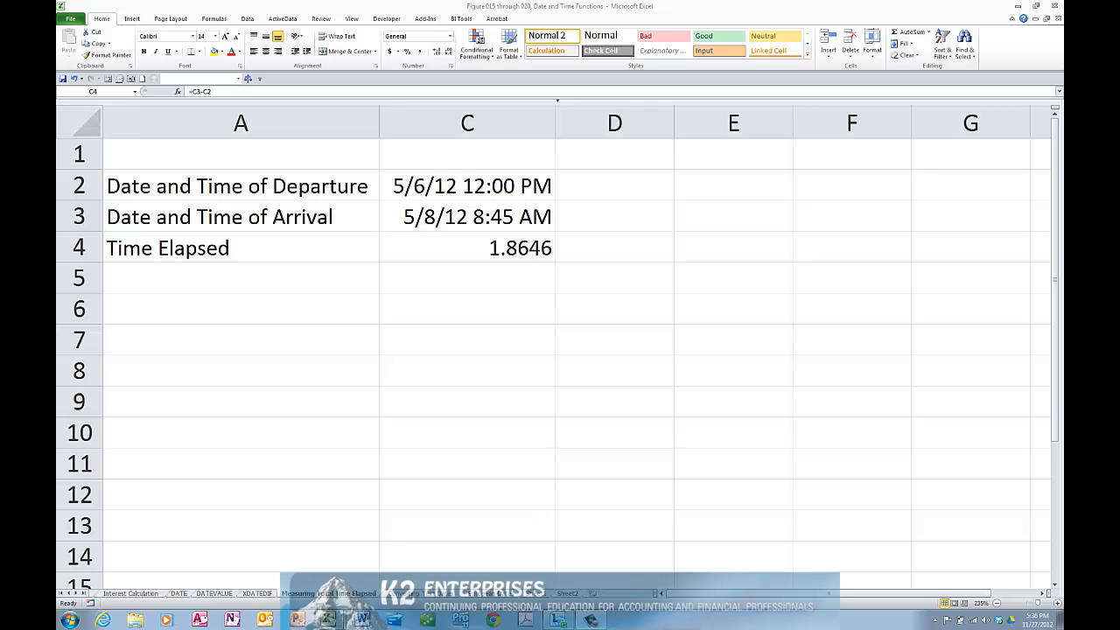
pyautogui.moveTo(172, 565)
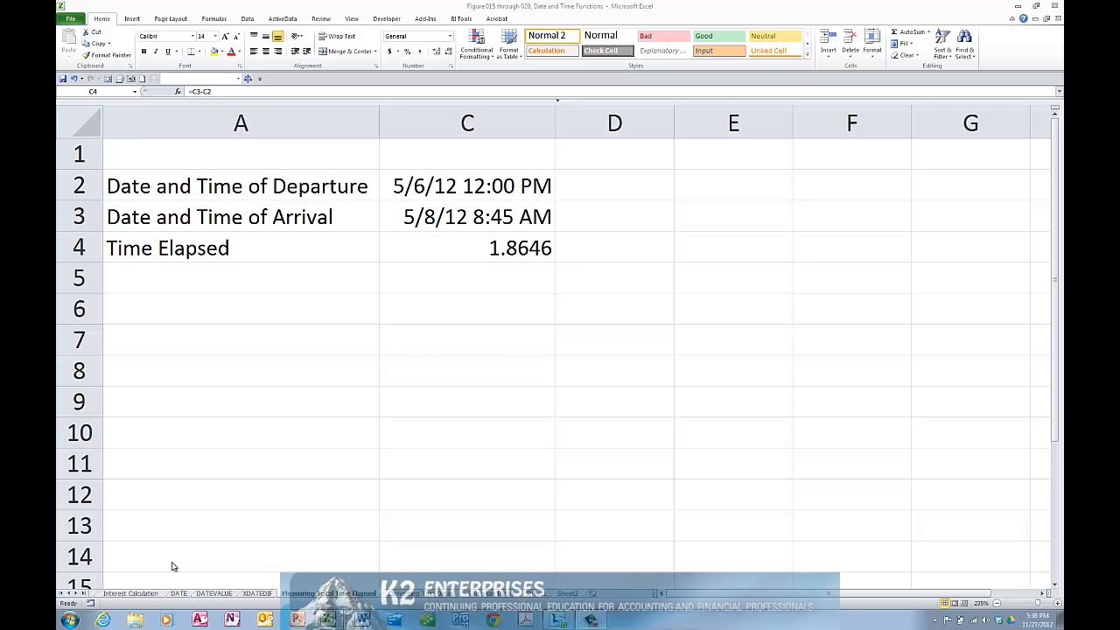
pyautogui.moveTo(485, 309)
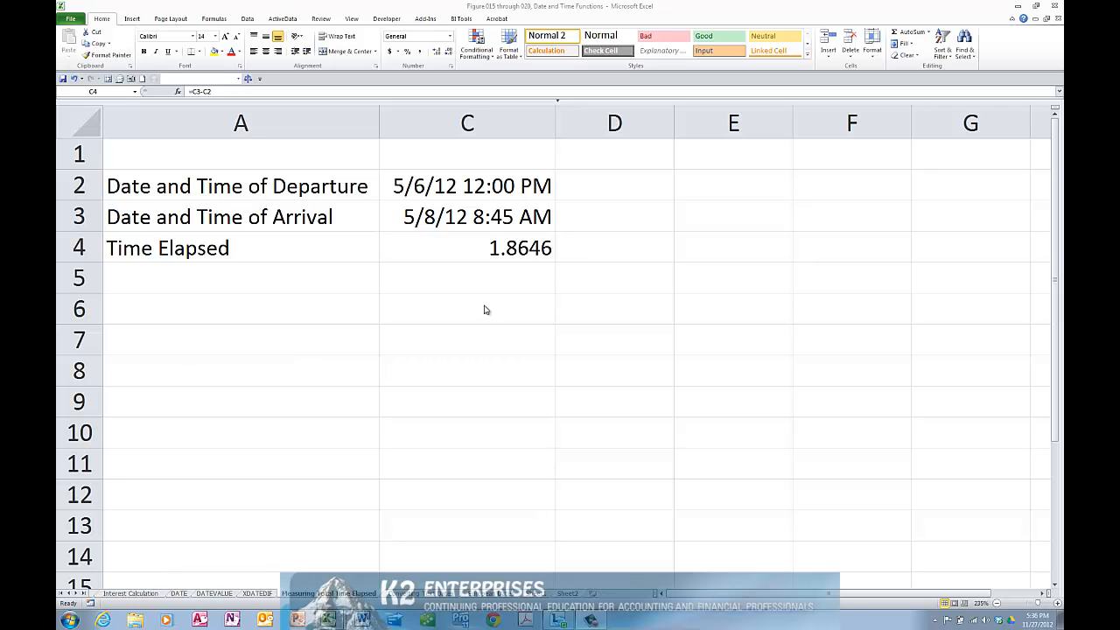
# Select the Time Elapsed value 1.8646 in C4 on the trip sheet
pyautogui.click(468, 248)
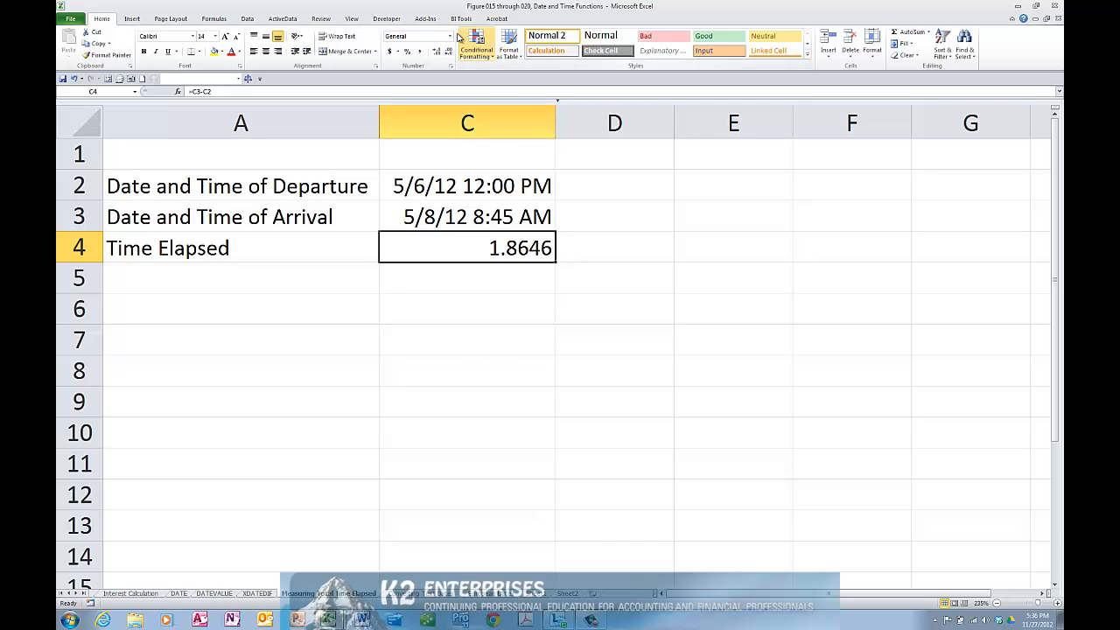
# Give C4 the custom format [h]:mm so Time Elapsed shows 44:45
pyautogui.click(459, 34)
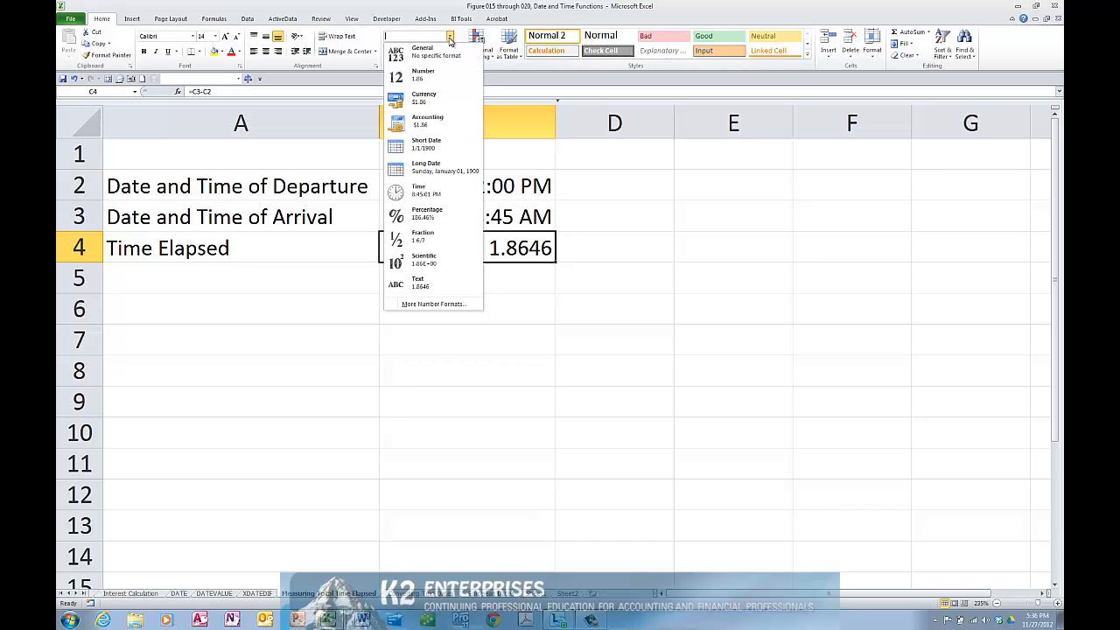
pyautogui.click(432, 304)
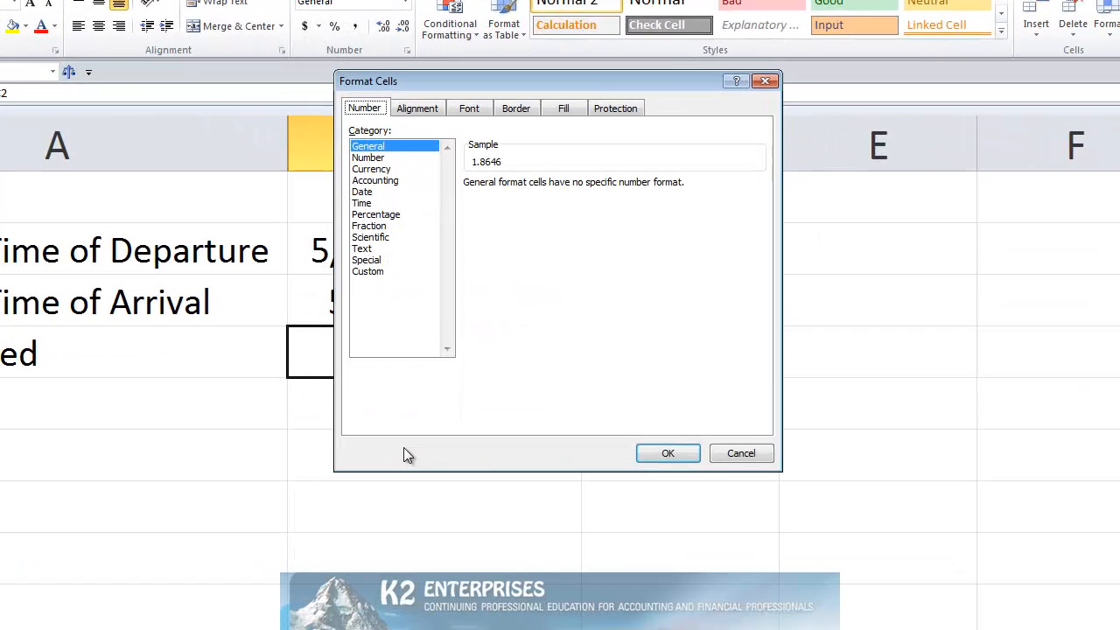
pyautogui.click(368, 271)
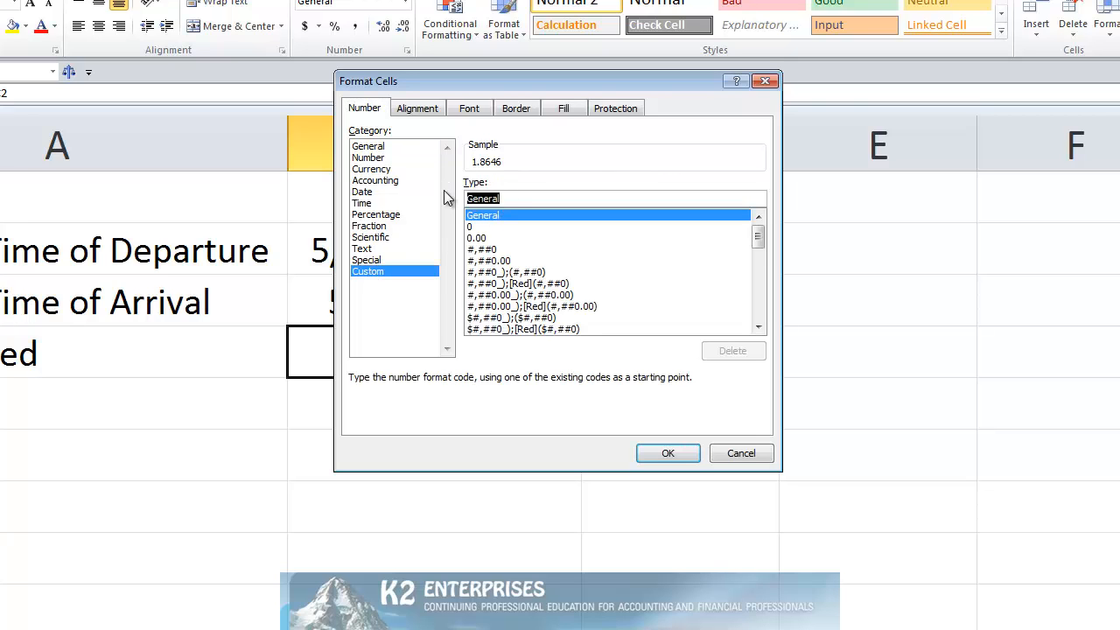
pyautogui.click(612, 198)
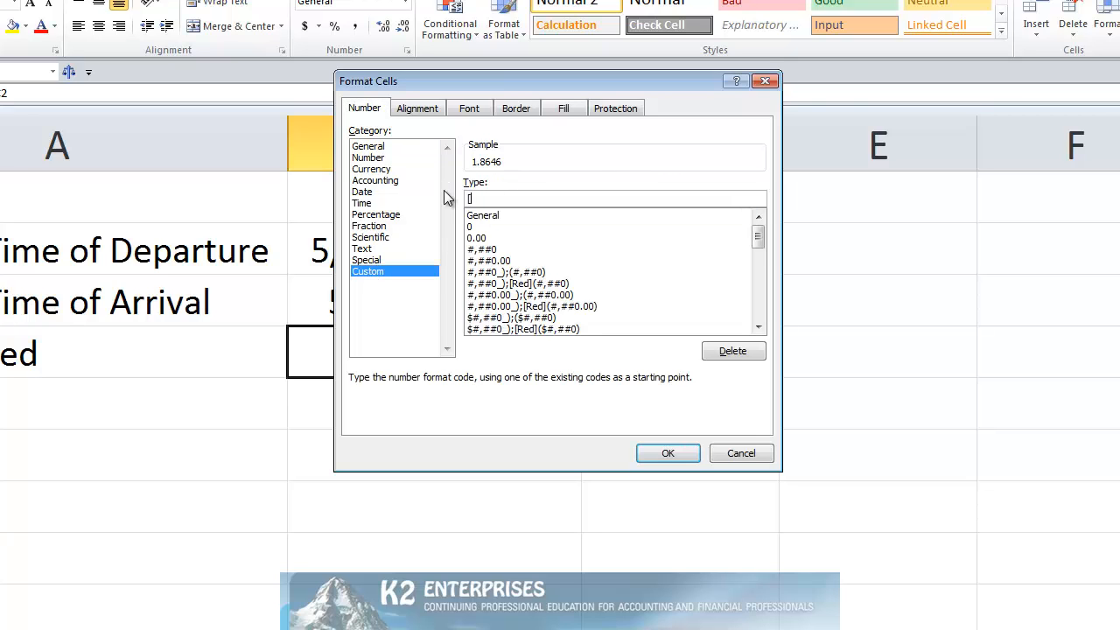
pyautogui.write('[h]:mm')
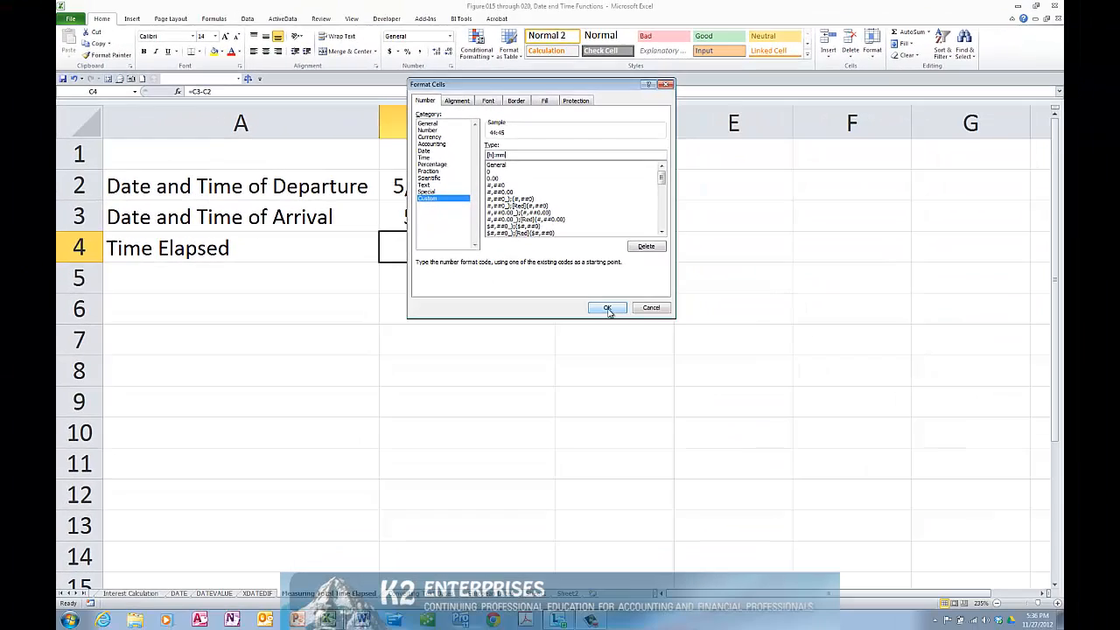
pyautogui.click(607, 307)
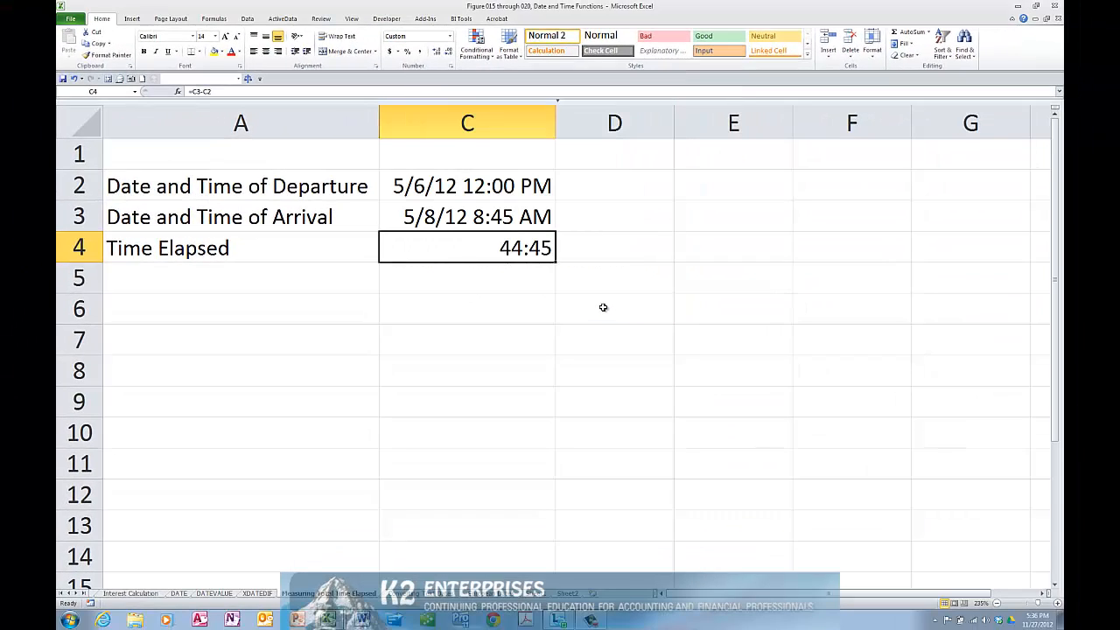